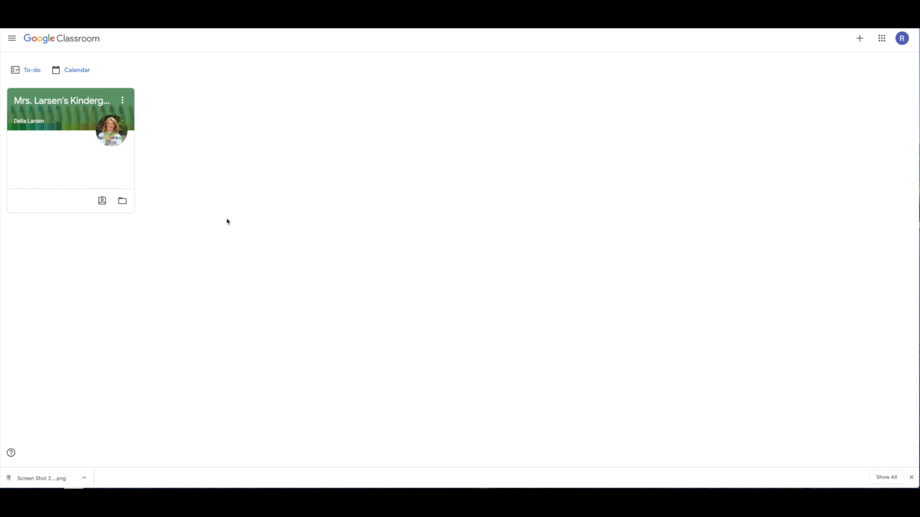
pyautogui.moveTo(308, 147)
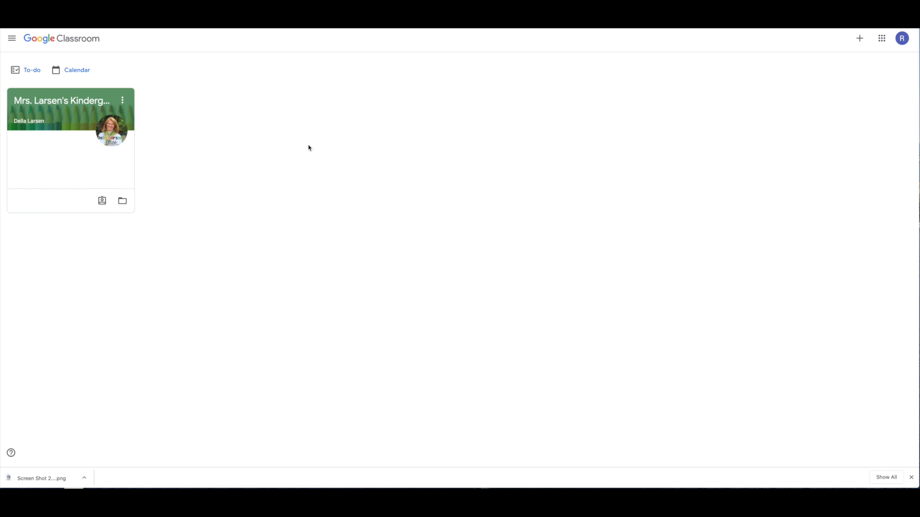
pyautogui.moveTo(303, 145)
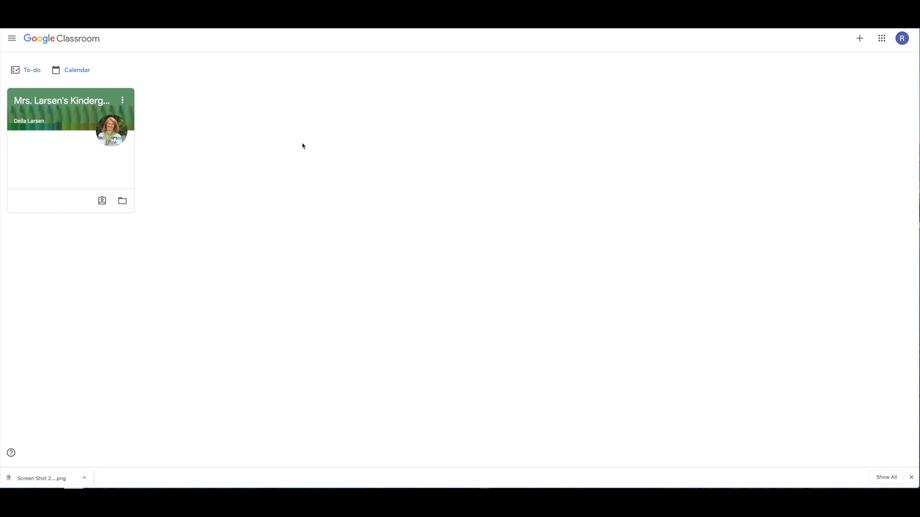
pyautogui.moveTo(250, 140)
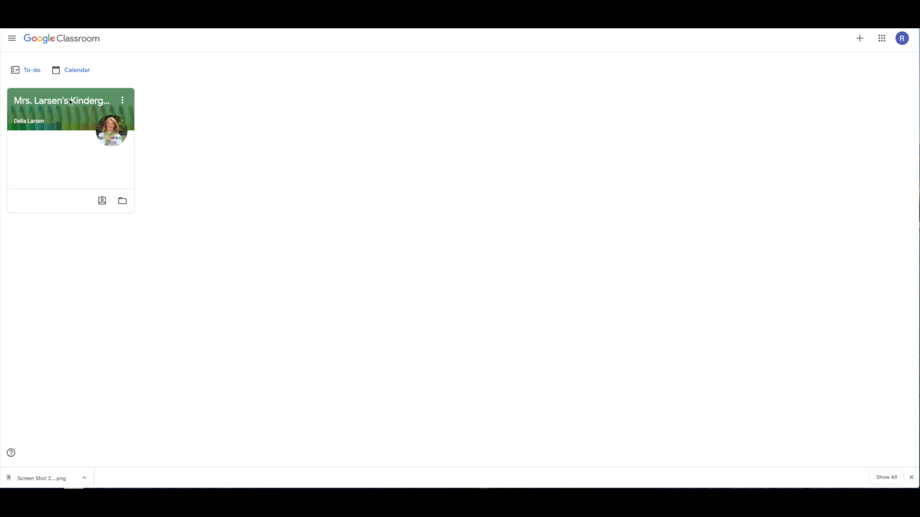
# Step: Open the Mrs. Larsen's Kindergarten class to see its stream of posted assignments
pyautogui.click(64, 99)
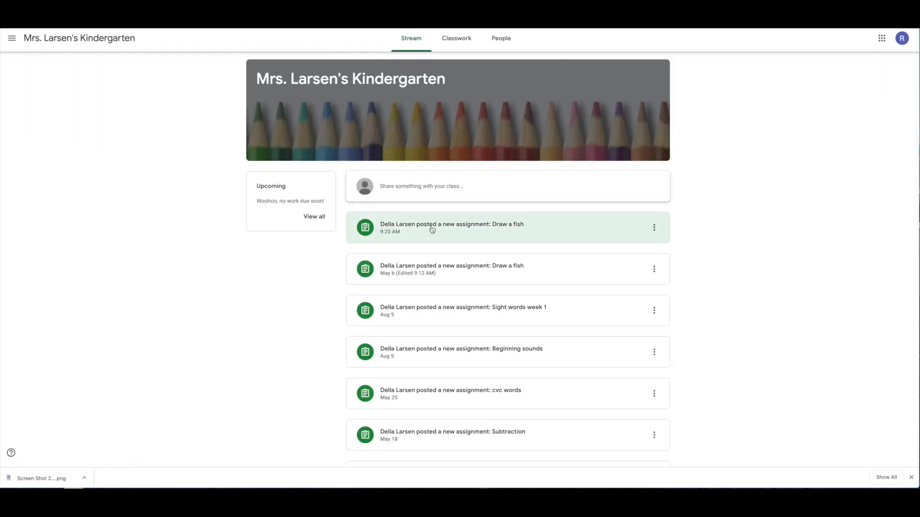
pyautogui.moveTo(495, 229)
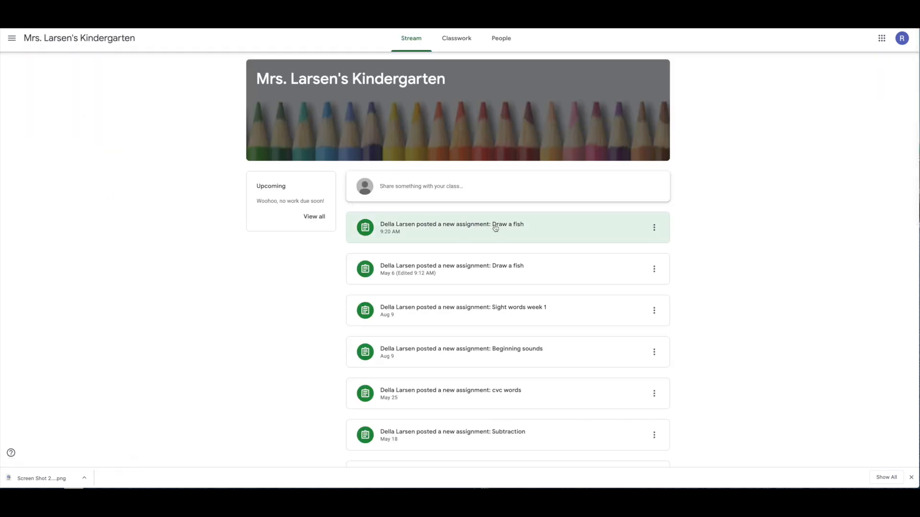
# Step: Open the 'Draw a fish' assignment showing its instructions, 100 points, status Assigned
pyautogui.click(451, 227)
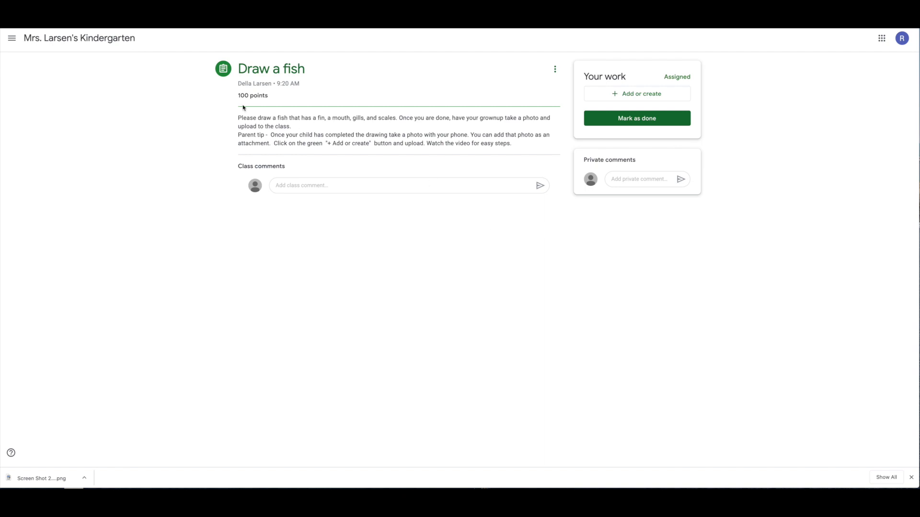
pyautogui.moveTo(297, 129)
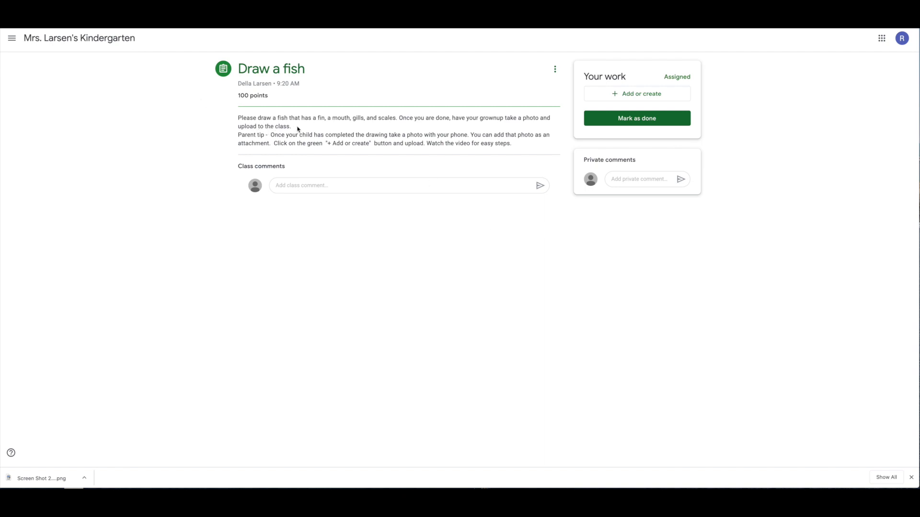
pyautogui.moveTo(356, 126)
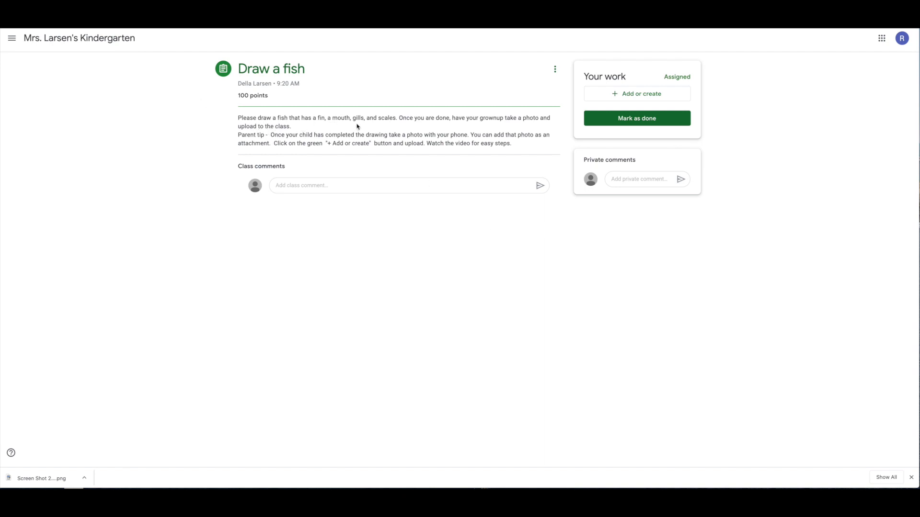
pyautogui.moveTo(386, 125)
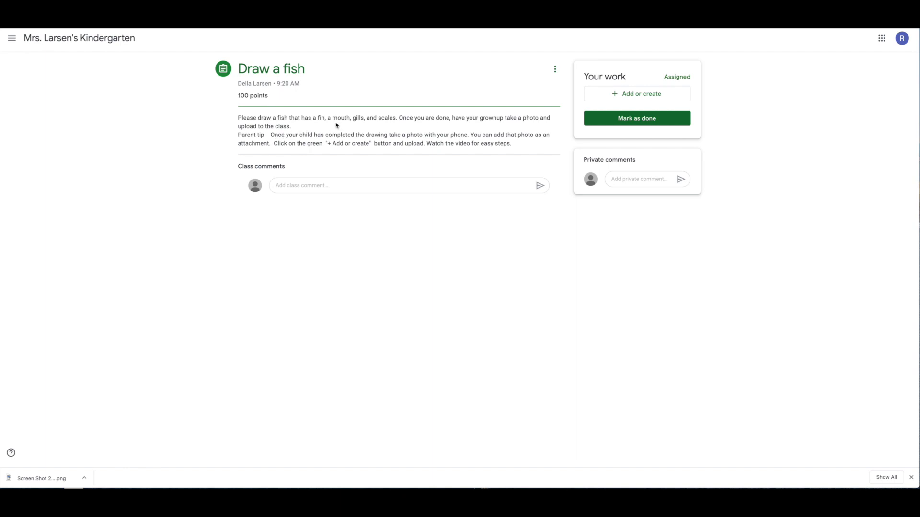
pyautogui.moveTo(782, 194)
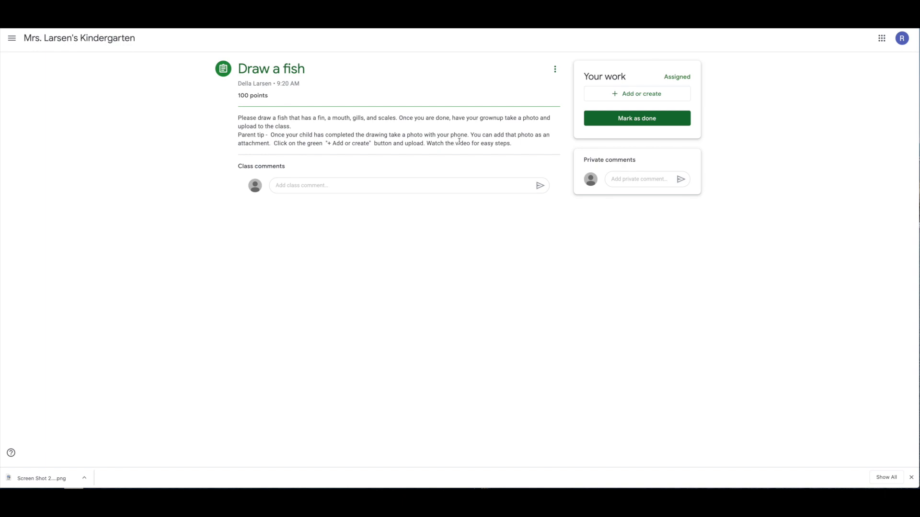
pyautogui.moveTo(311, 162)
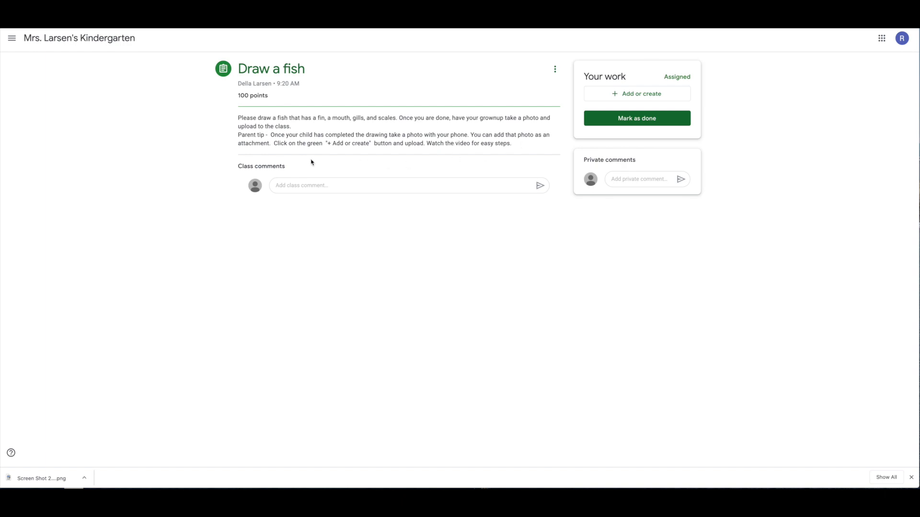
pyautogui.moveTo(281, 150)
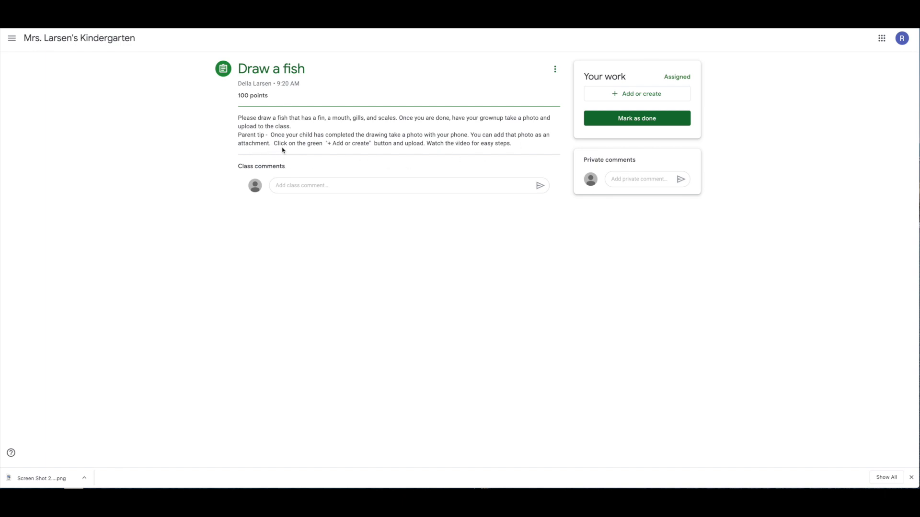
pyautogui.moveTo(561, 115)
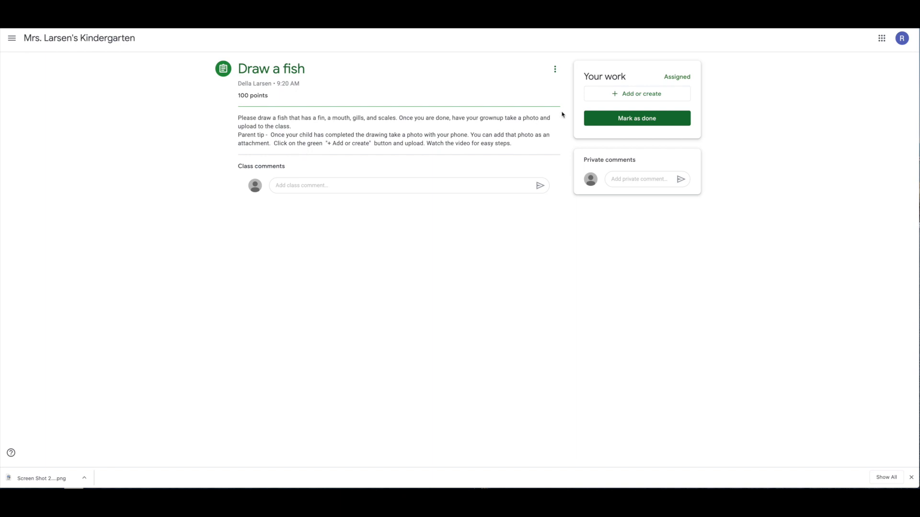
pyautogui.moveTo(672, 100)
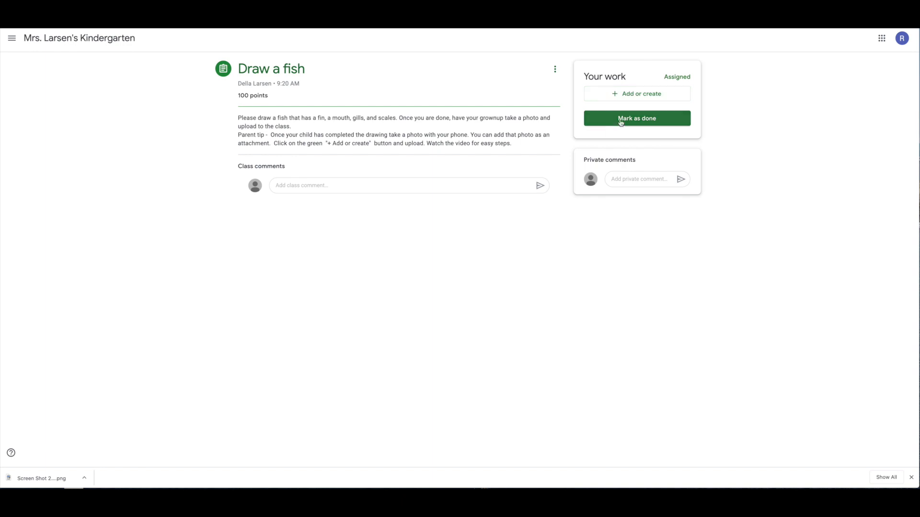
pyautogui.moveTo(670, 129)
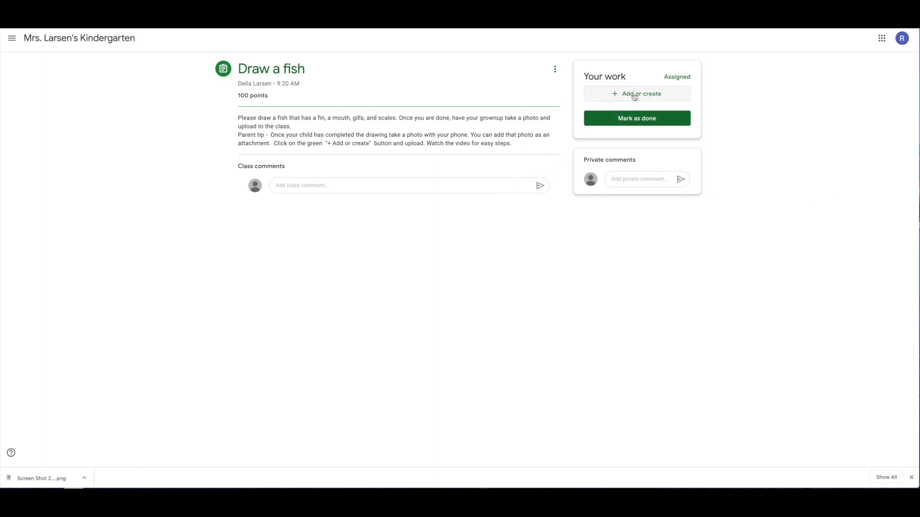
# Step: Attach the drawing photo to your work as an uploaded file from the computer
pyautogui.click(636, 94)
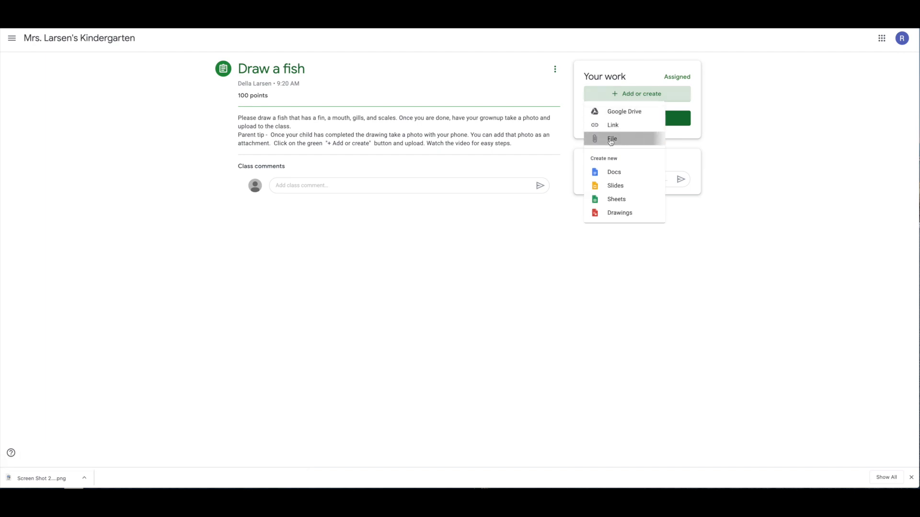
pyautogui.click(623, 111)
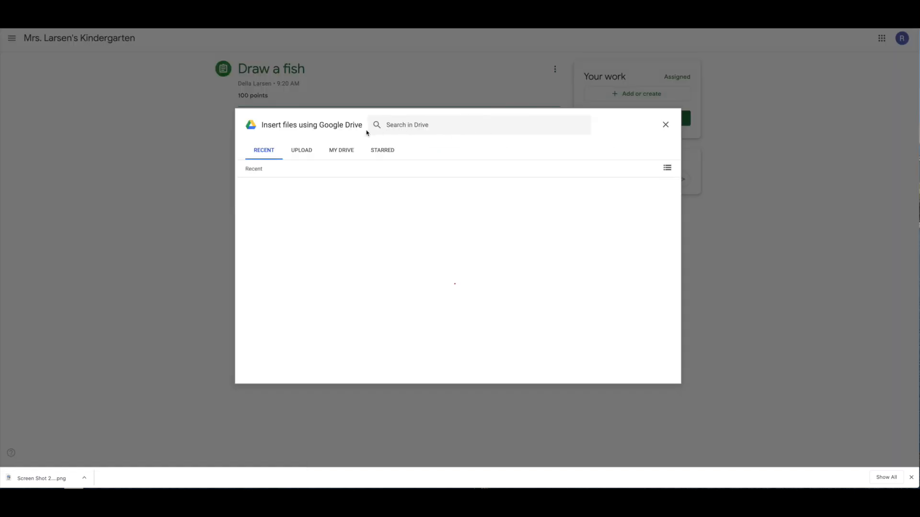
pyautogui.click(301, 149)
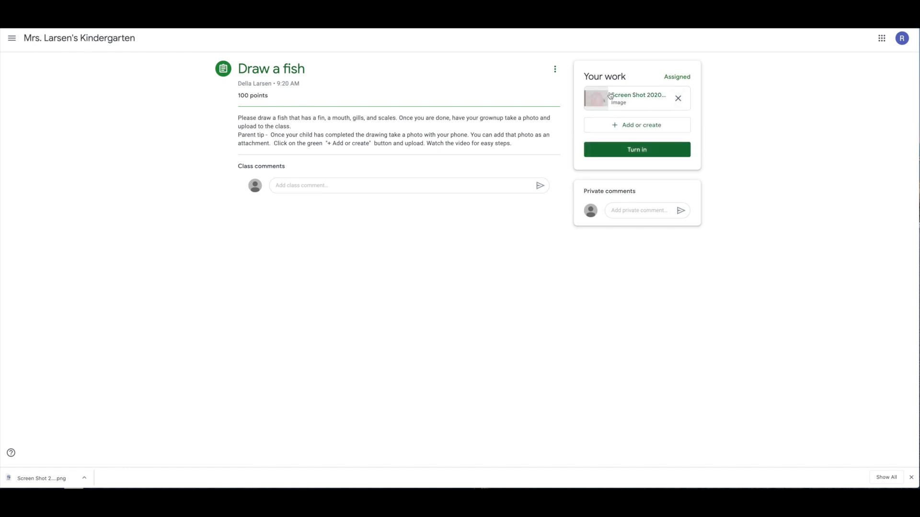
pyautogui.moveTo(636, 150)
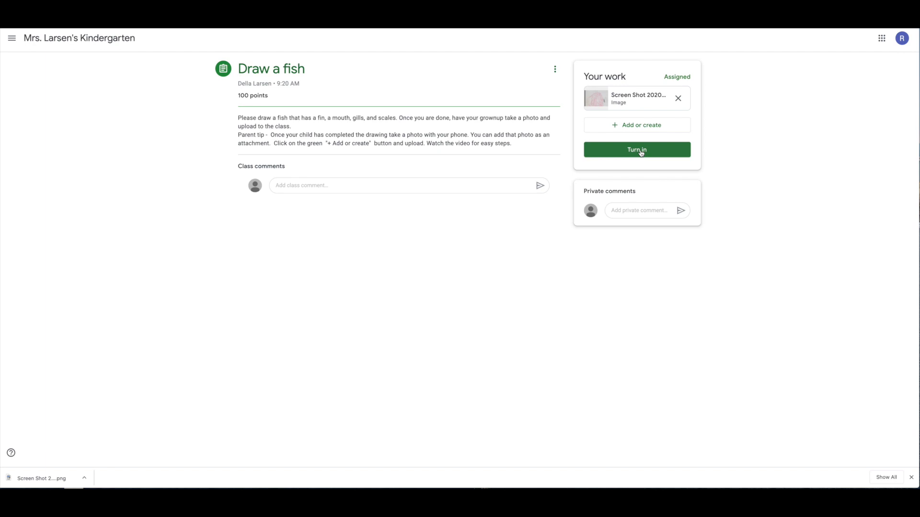
# Step: Turn in the 'Draw a fish' work with its image attachment, confirming the submission
pyautogui.click(636, 149)
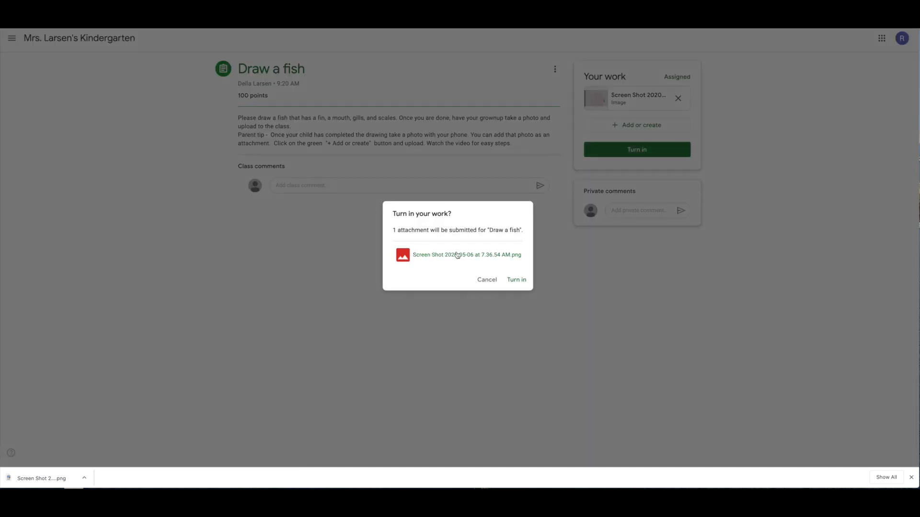
pyautogui.click(516, 280)
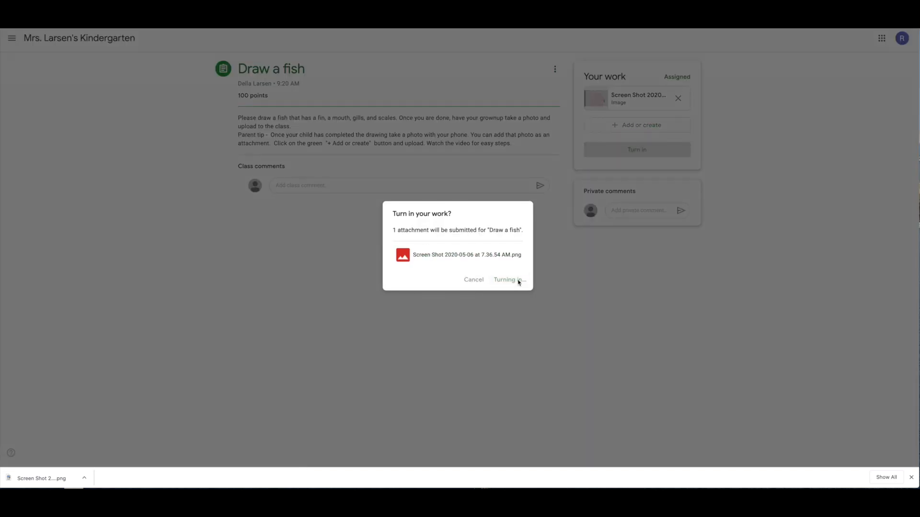
pyautogui.click(506, 279)
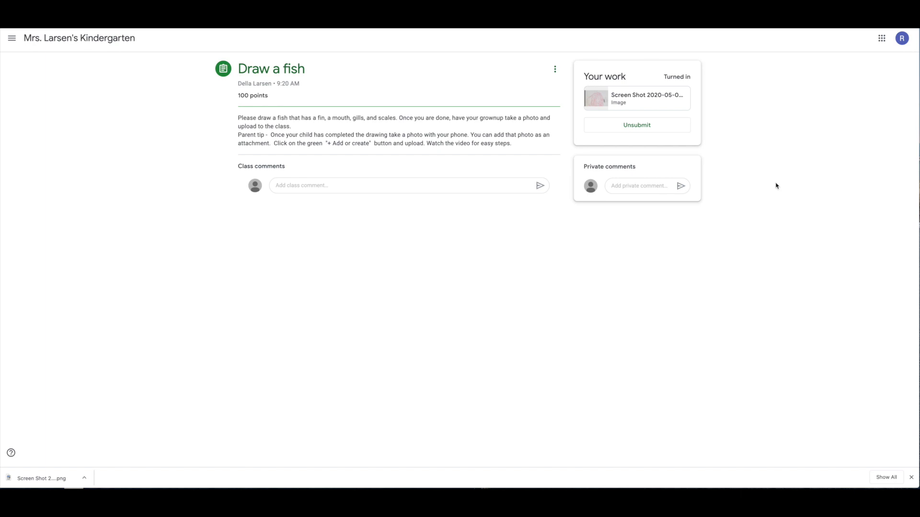
pyautogui.moveTo(797, 179)
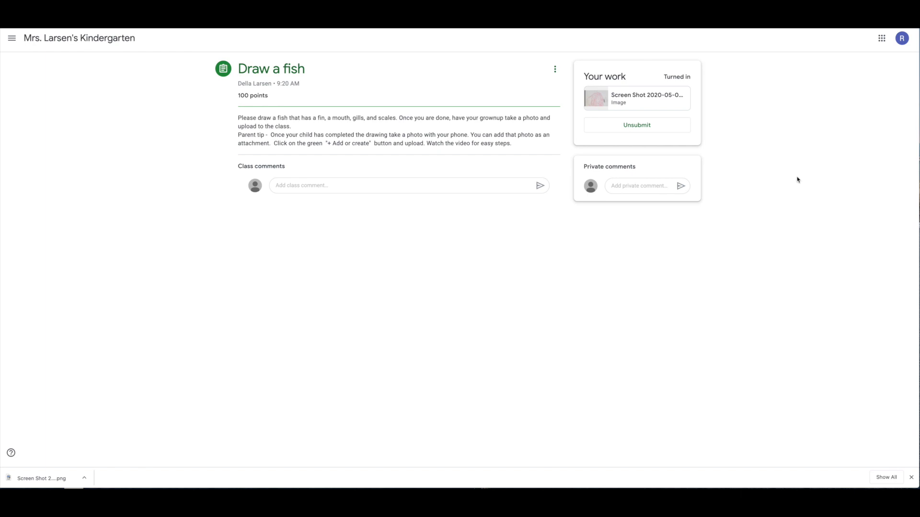